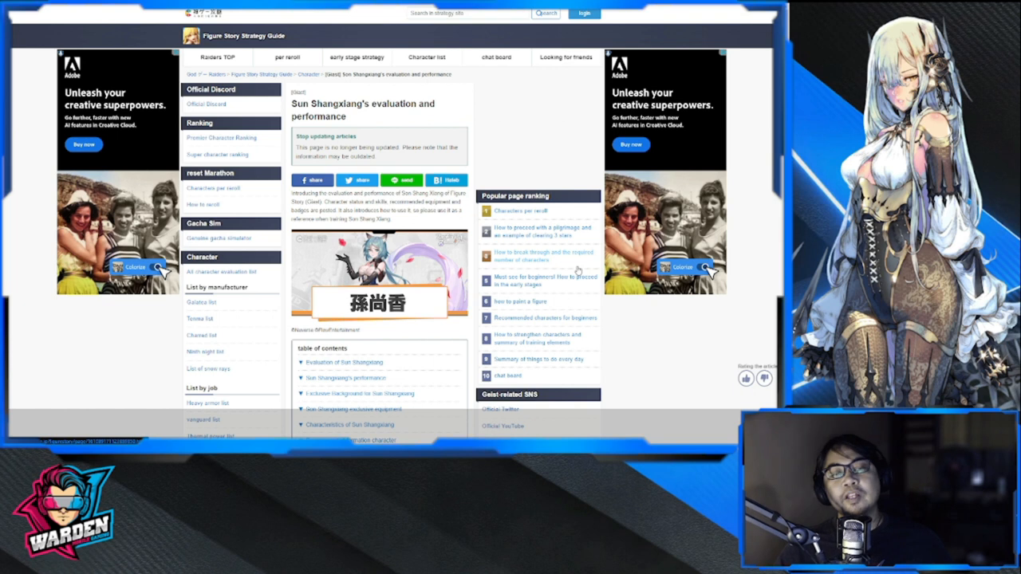
pyautogui.moveTo(544, 131)
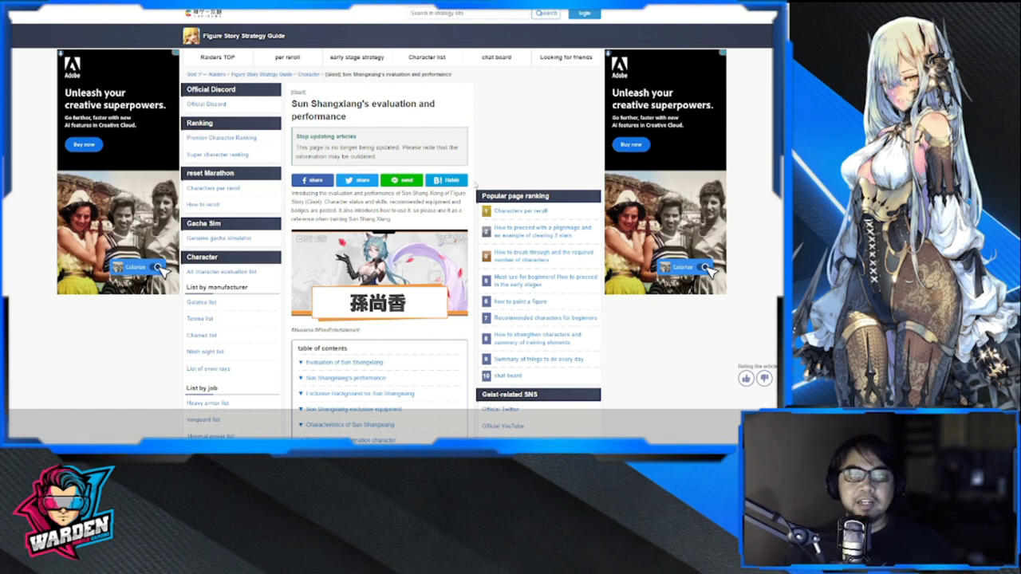
# Scroll past the contents and 9.4/10 rating radar chart to the reader evaluation comments
pyautogui.scroll(-3)
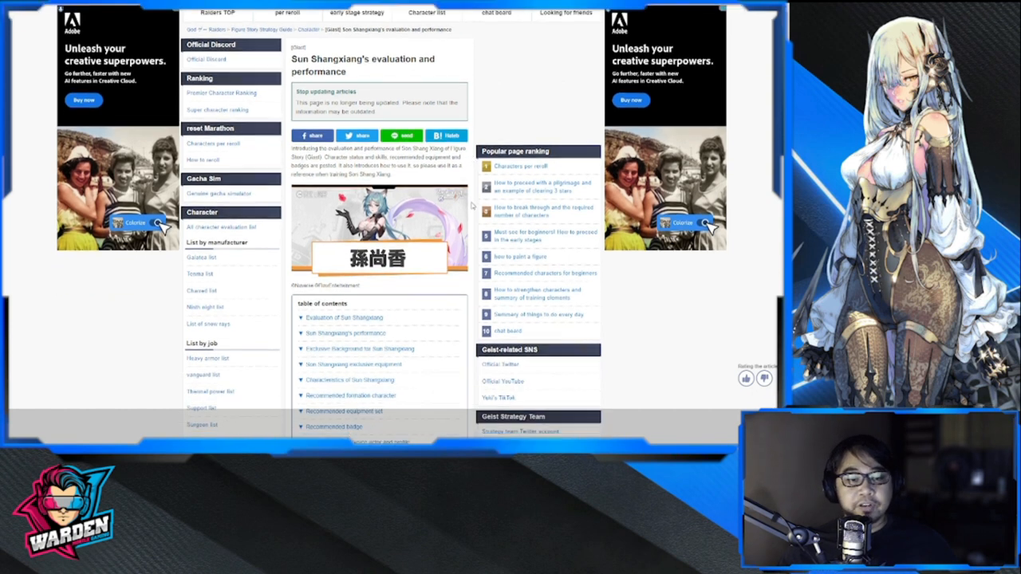
pyautogui.scroll(-3)
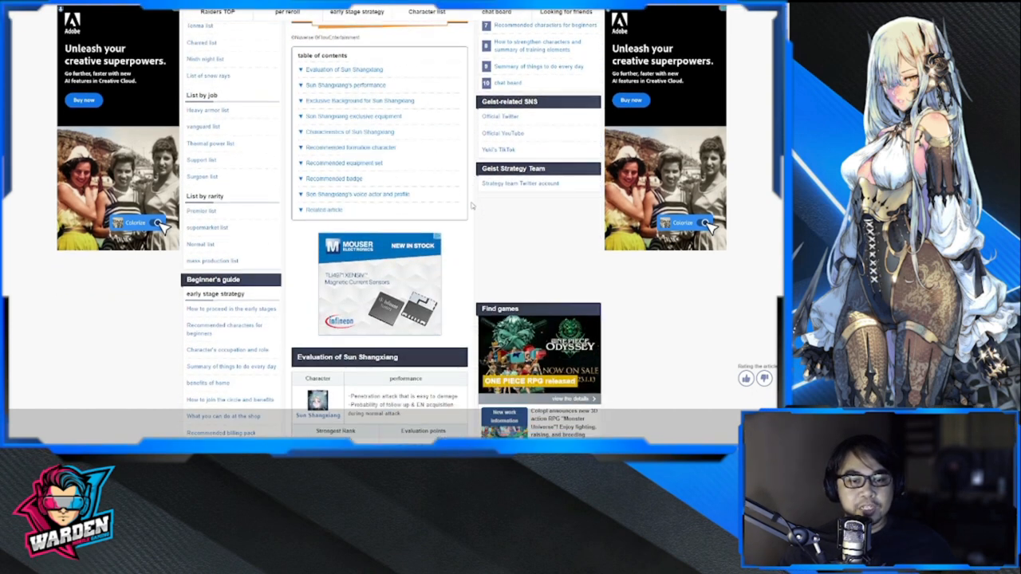
pyautogui.scroll(-3)
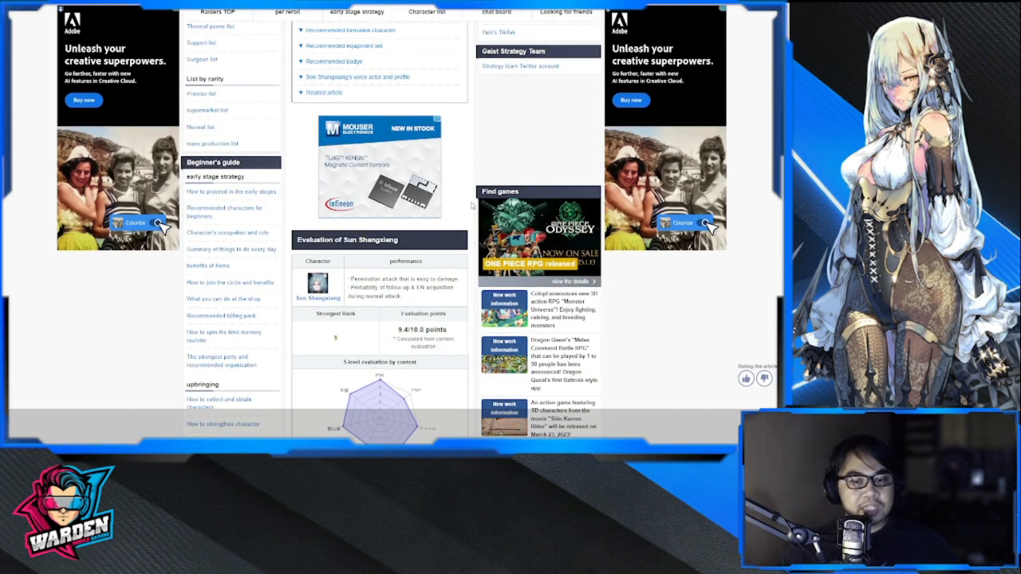
pyautogui.scroll(-3)
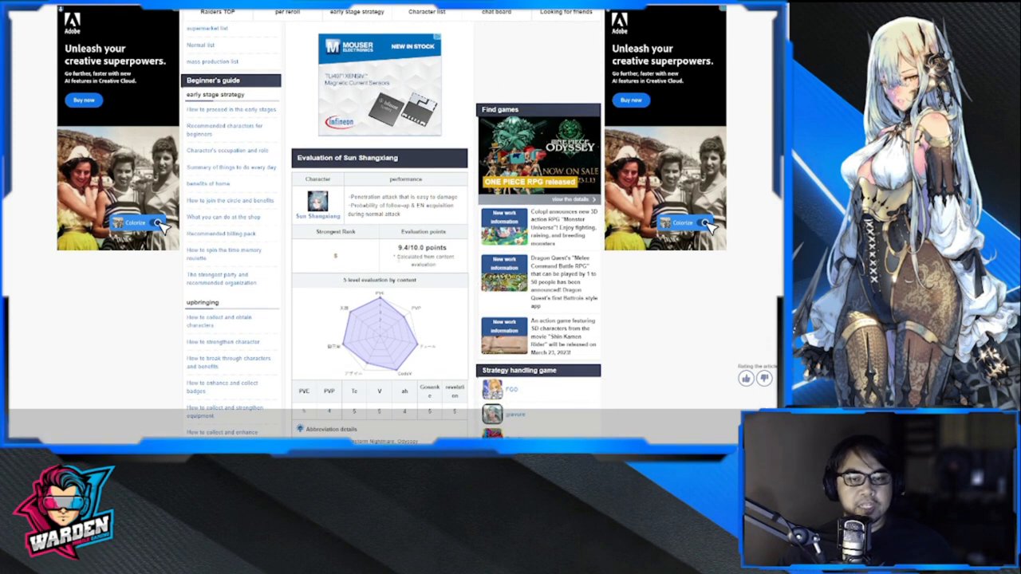
pyautogui.scroll(-3)
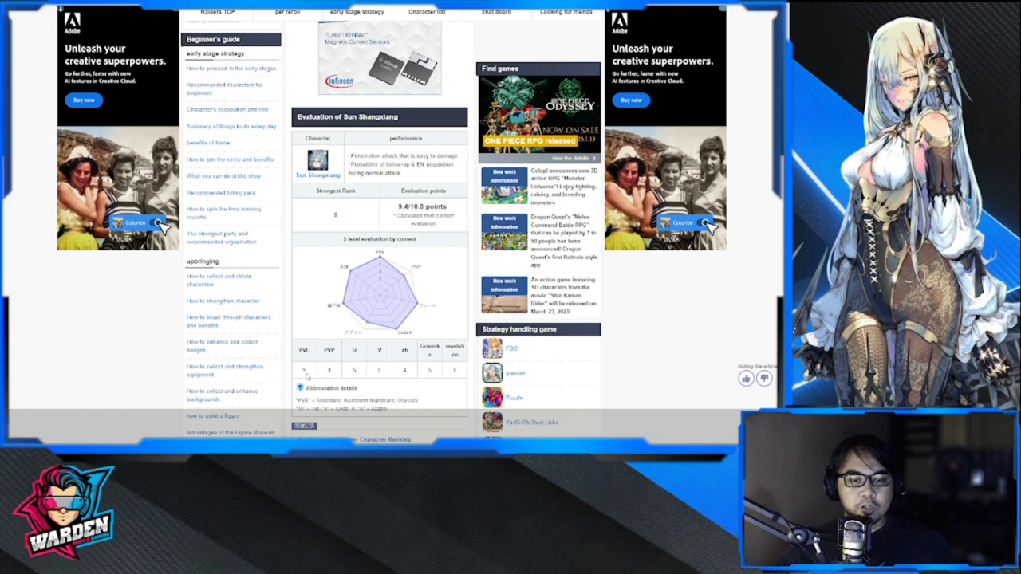
pyautogui.moveTo(414, 280)
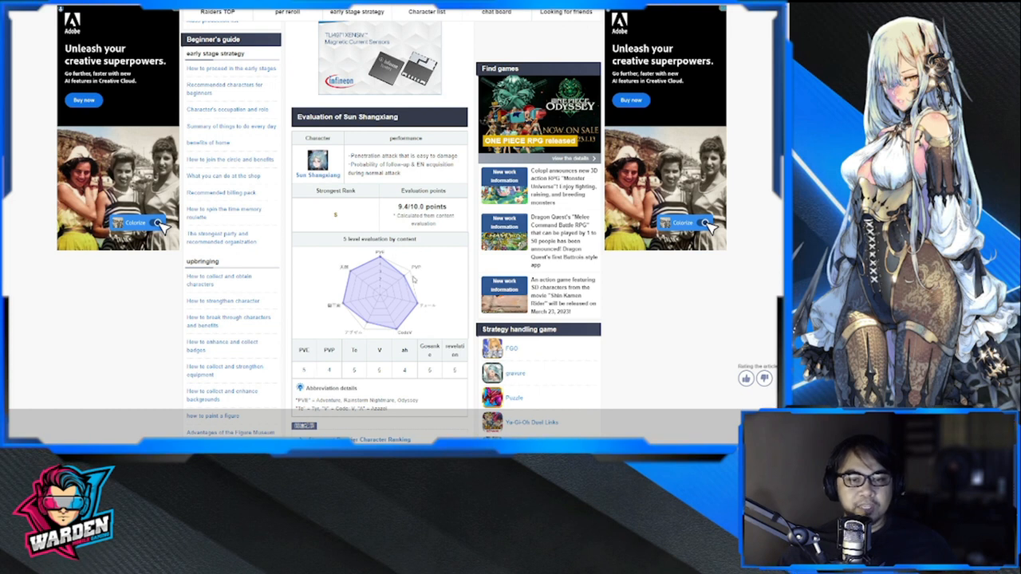
pyautogui.doubleClick(417, 207)
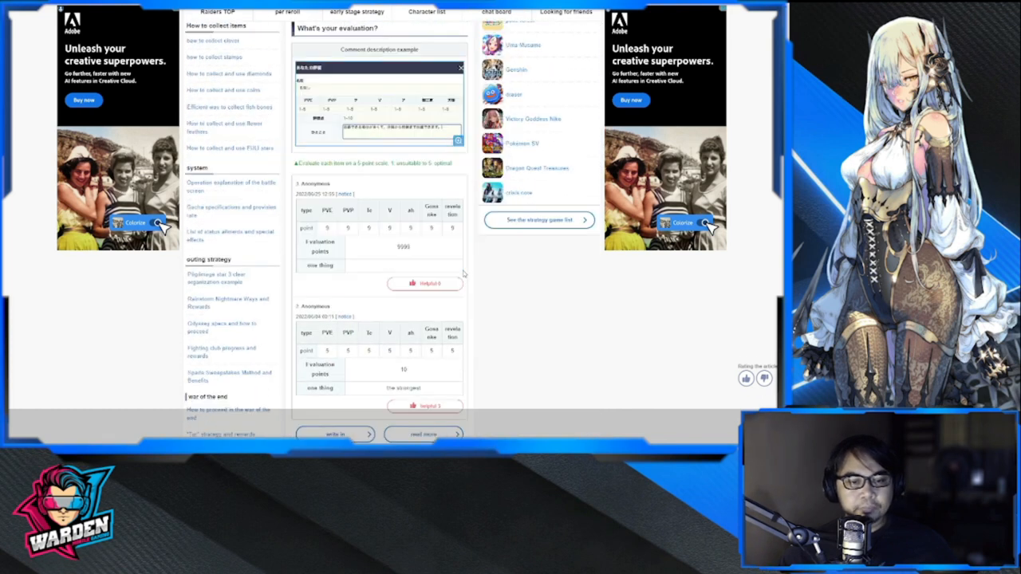
# Scroll past the comments to the status table and Hokkaido Archery attack skill
pyautogui.scroll(-3)
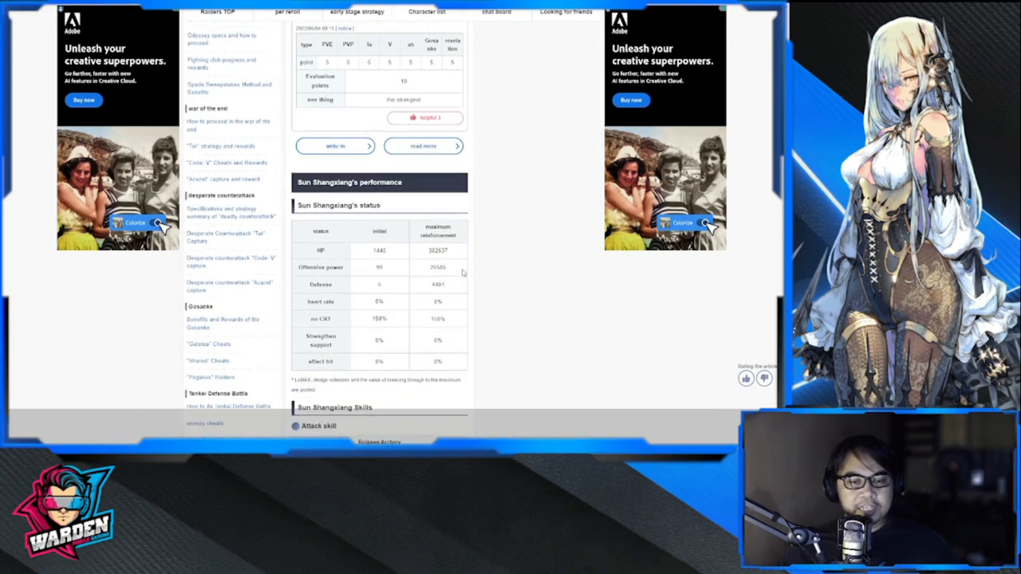
pyautogui.scroll(-3)
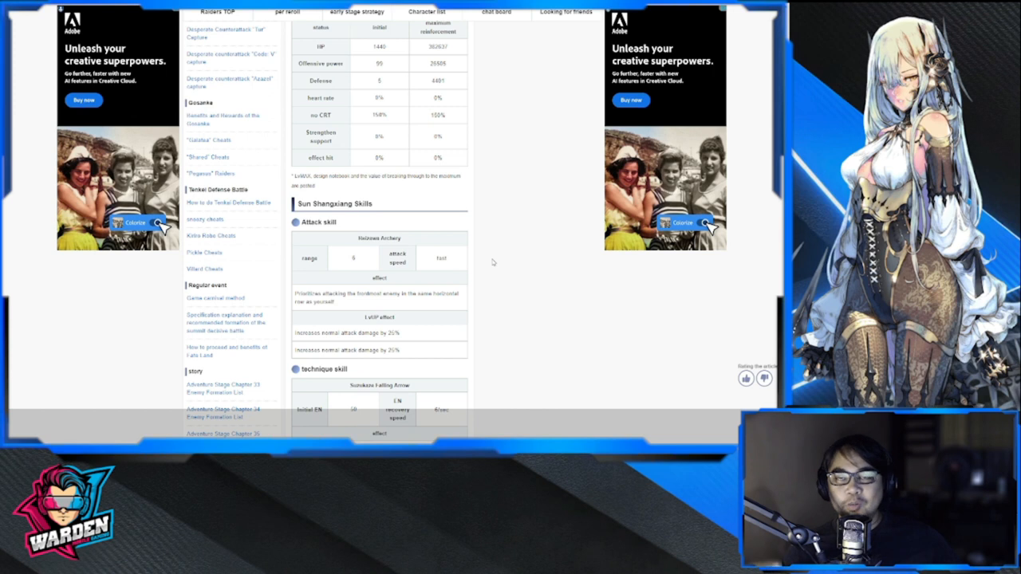
pyautogui.moveTo(509, 251)
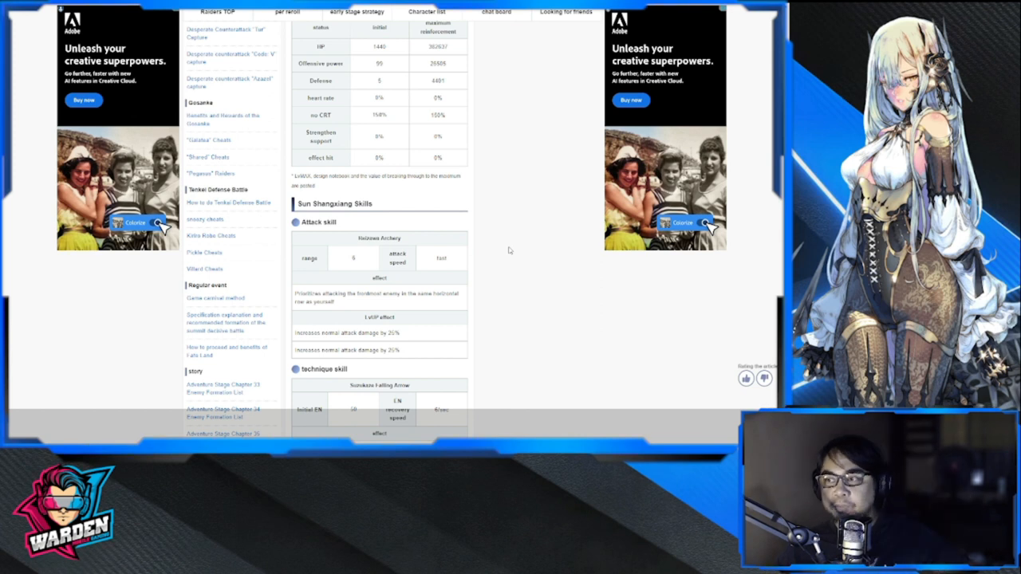
# Scroll down to the Sunakaze Falling Arrow technique skill and P-Skill tables
pyautogui.scroll(-3)
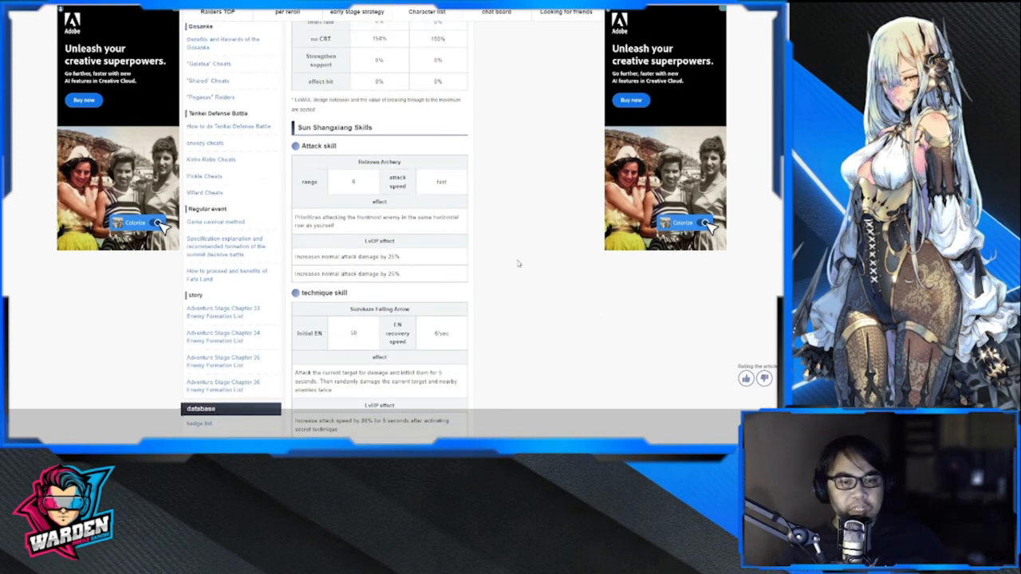
pyautogui.scroll(-3)
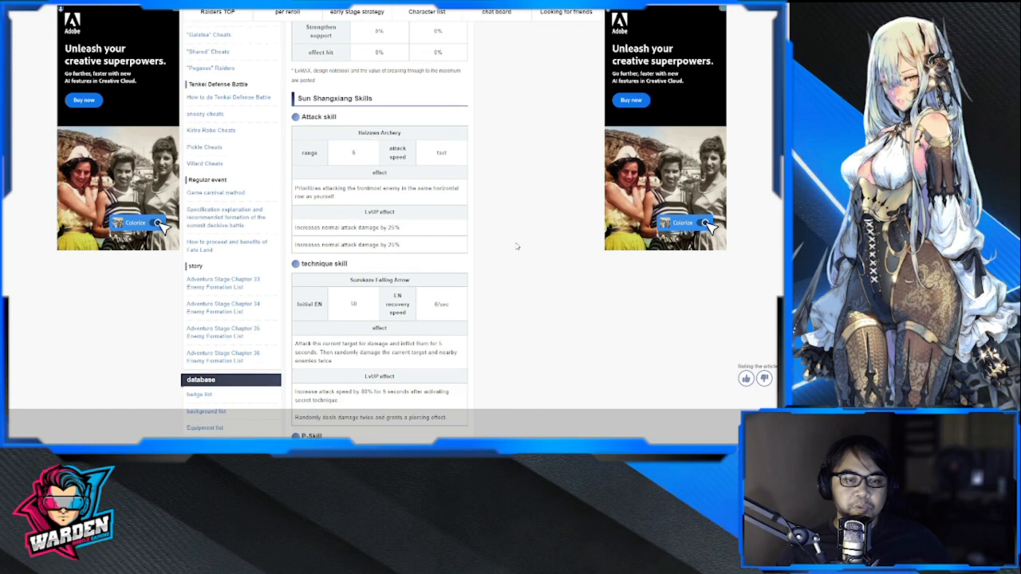
pyautogui.scroll(-3)
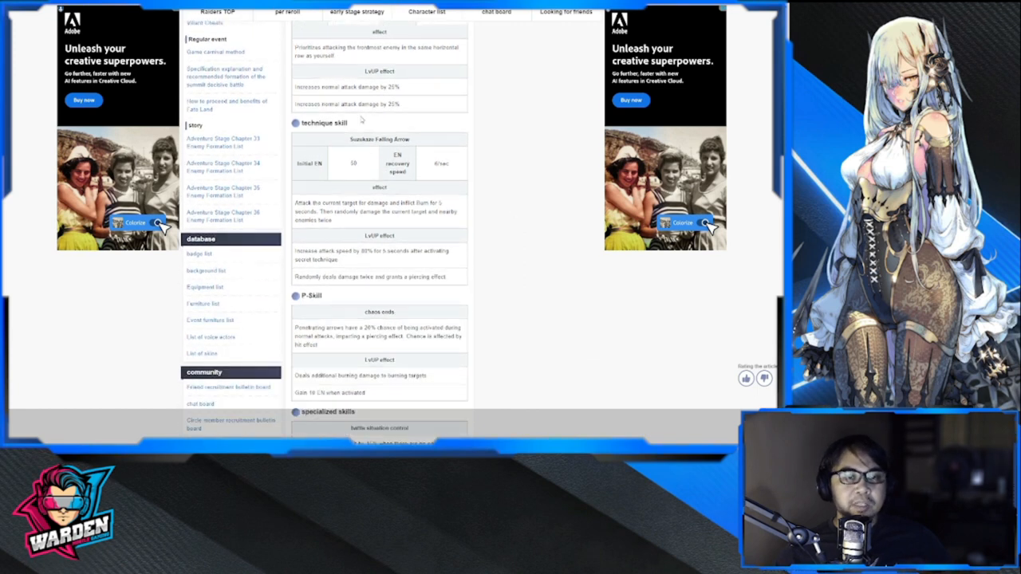
pyautogui.moveTo(404, 192)
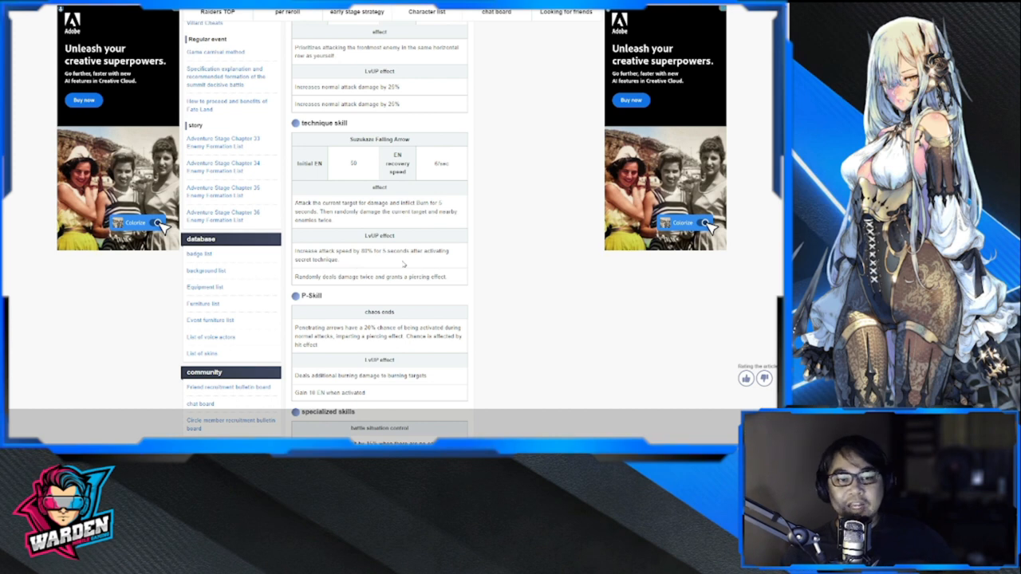
pyautogui.moveTo(467, 262)
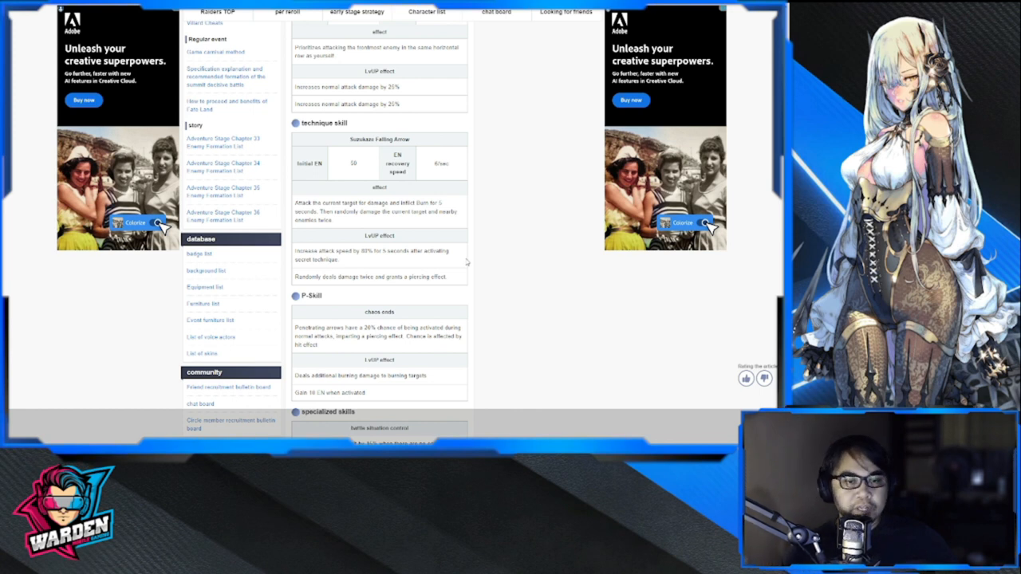
pyautogui.moveTo(387, 221)
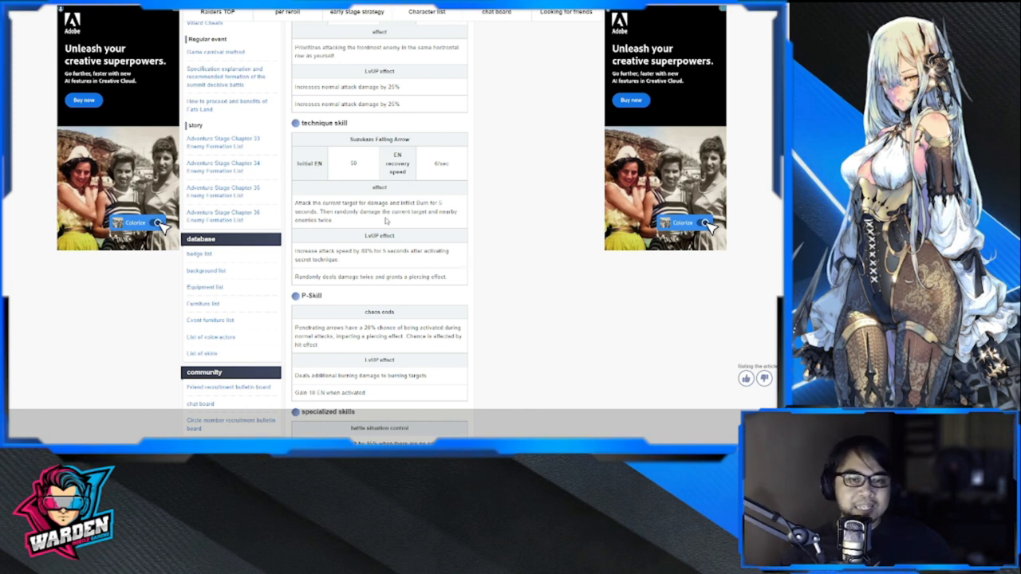
pyautogui.moveTo(441, 267)
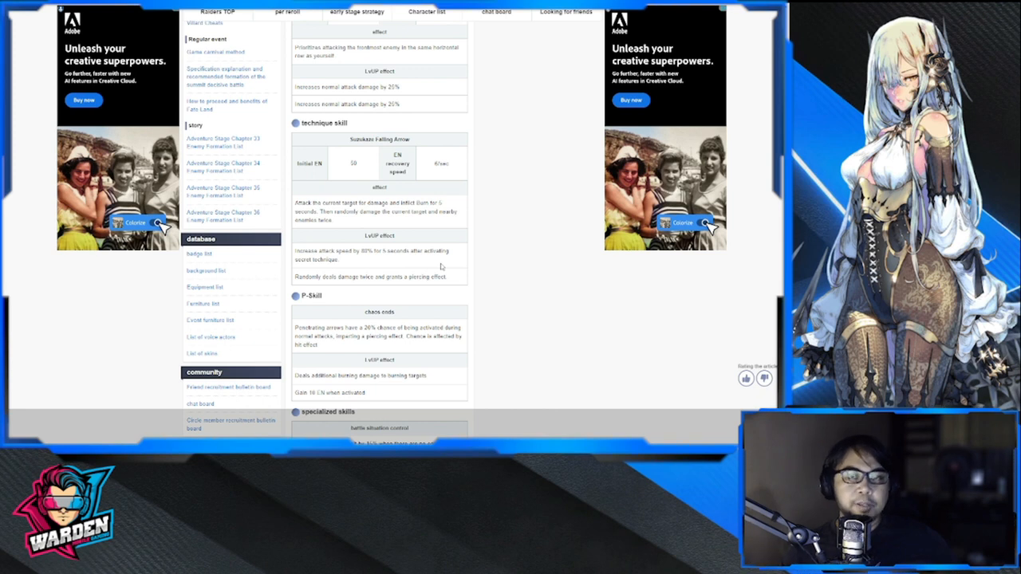
# Read through Sun Shangxiang's specialized skills section
pyautogui.scroll(-3)
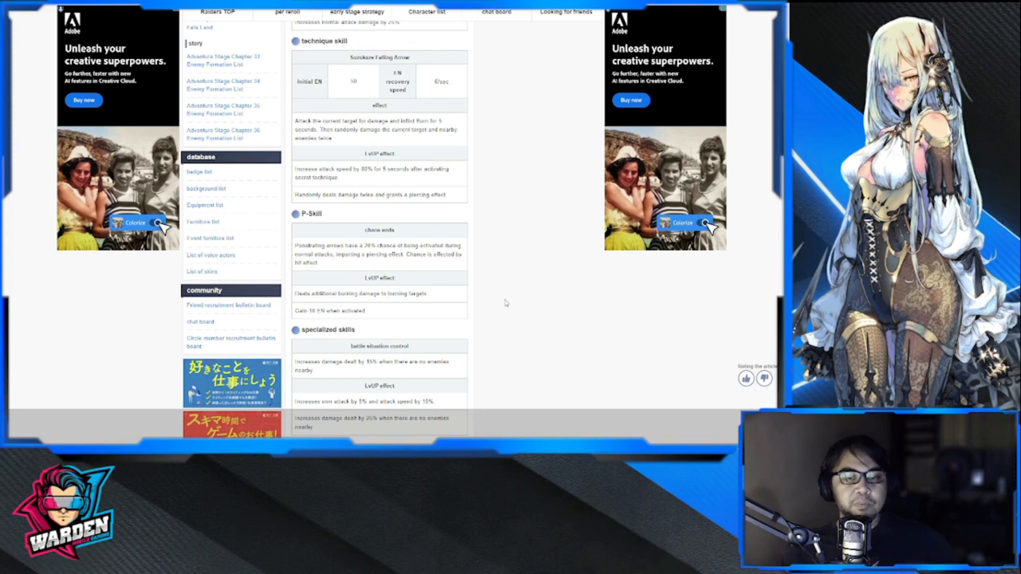
pyautogui.moveTo(517, 294)
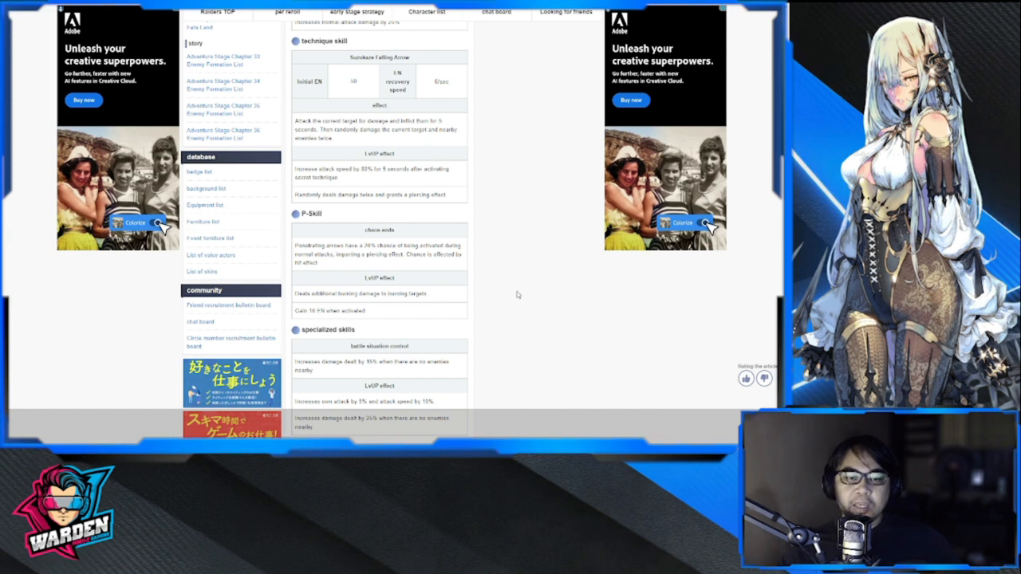
pyautogui.moveTo(539, 307)
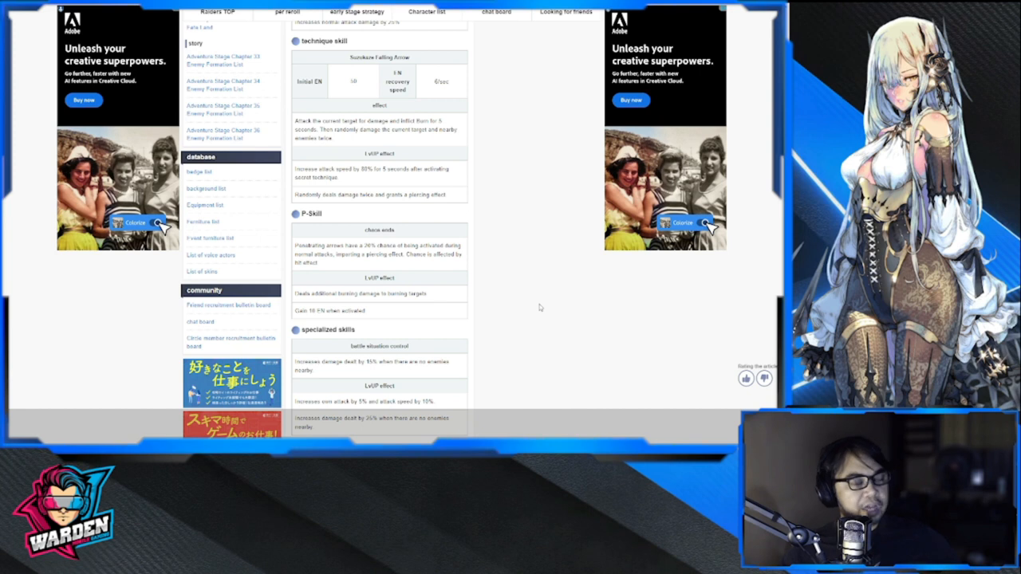
pyautogui.moveTo(484, 287)
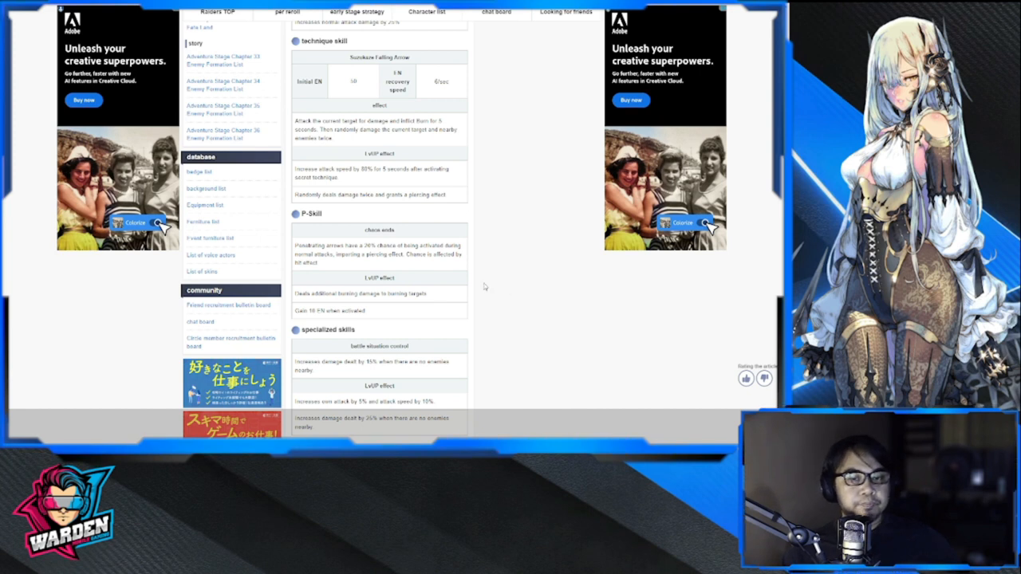
pyautogui.scroll(-3)
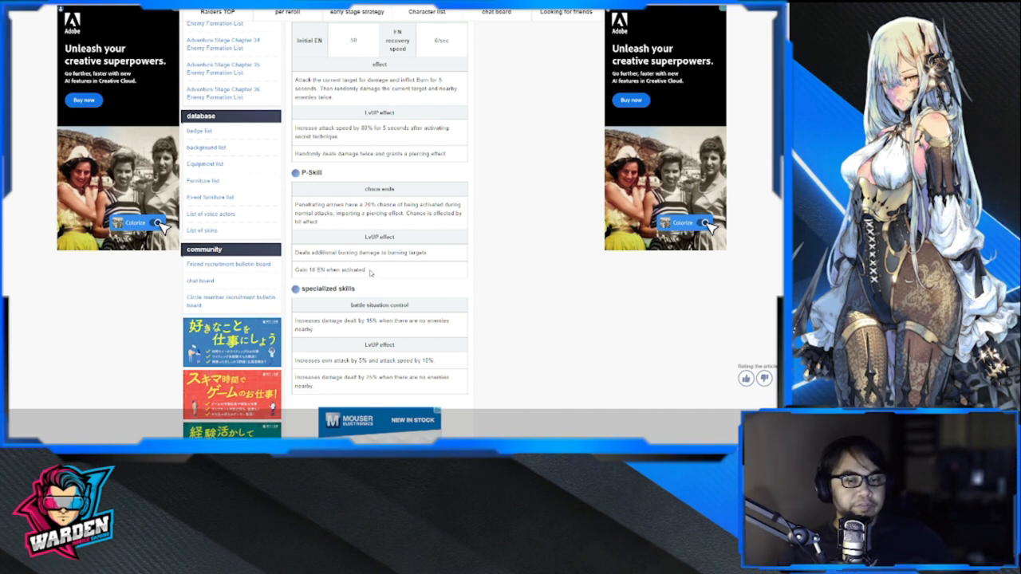
pyautogui.doubleClick(327, 269)
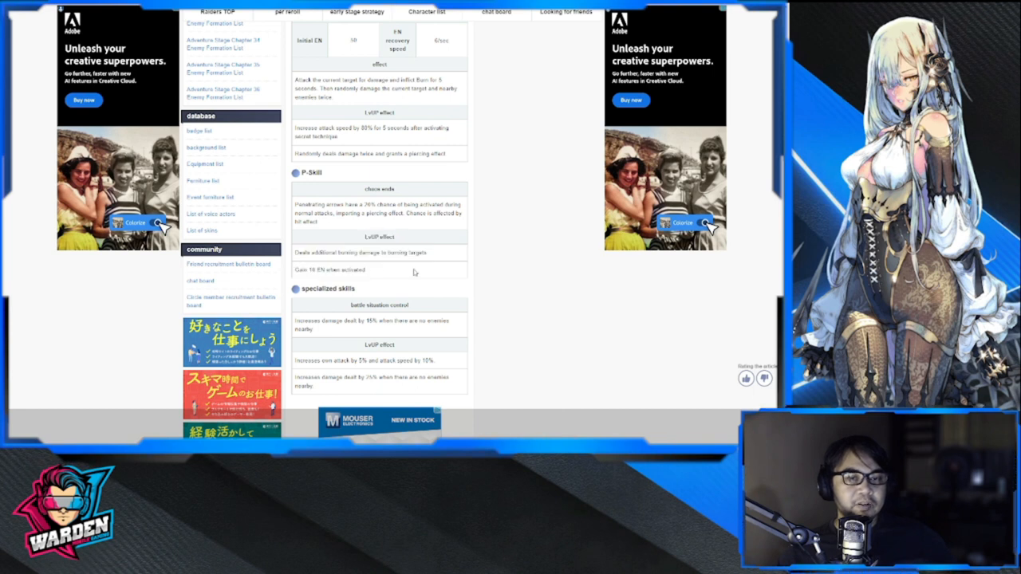
pyautogui.scroll(3)
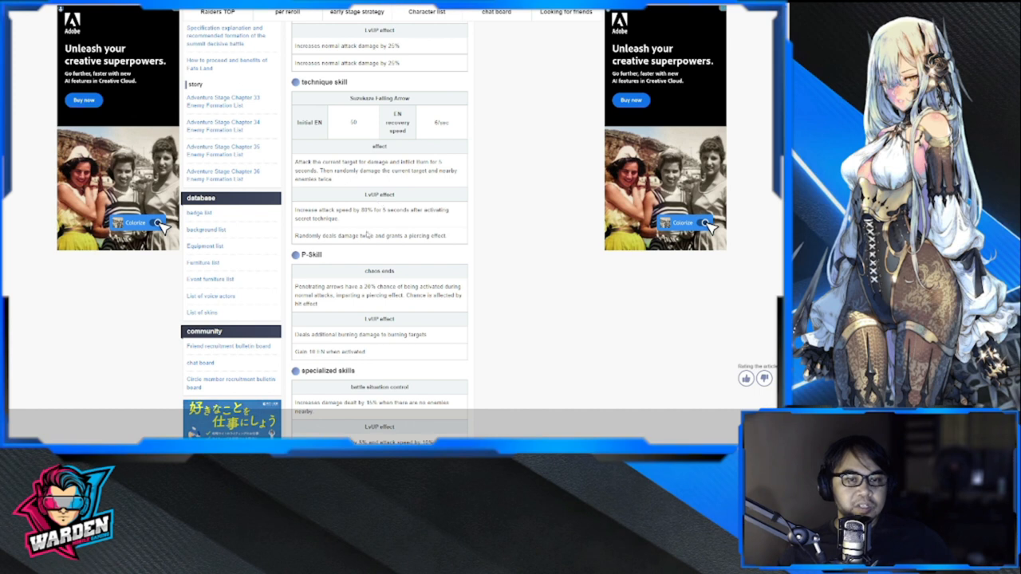
pyautogui.moveTo(371, 228)
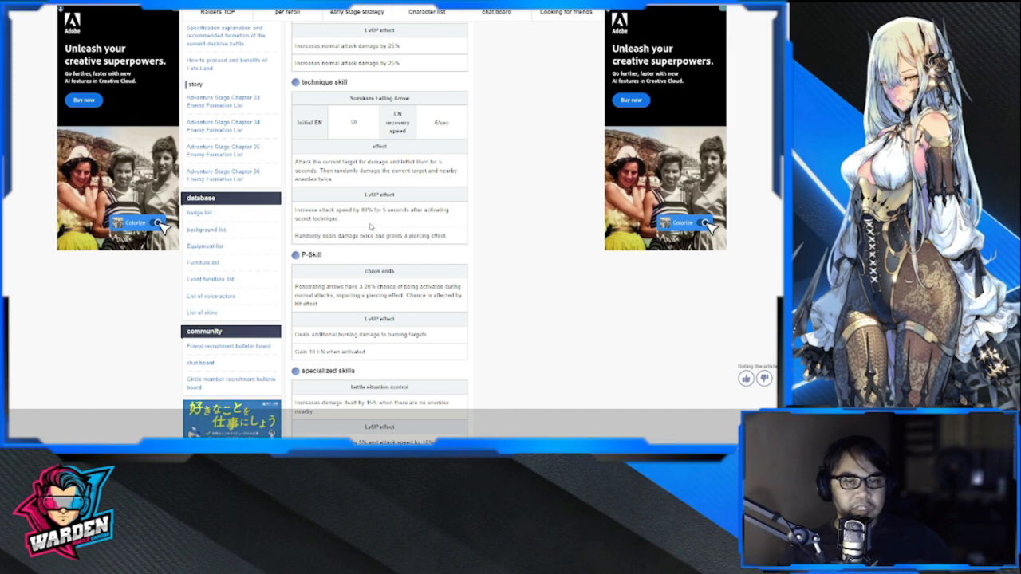
pyautogui.moveTo(431, 287)
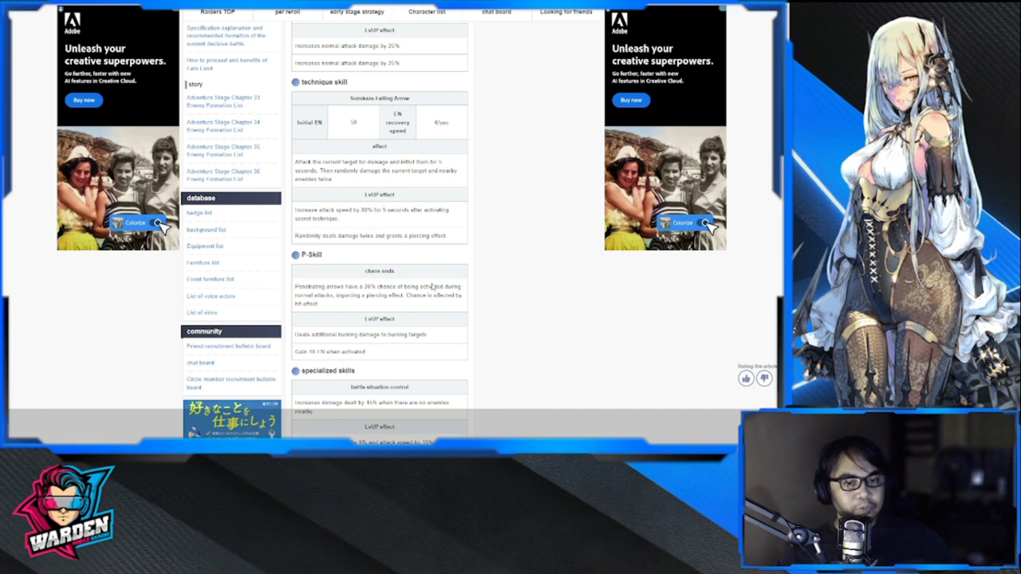
# Scroll down through her exclusive backgrounds, then back up toward the status table
pyautogui.scroll(-3)
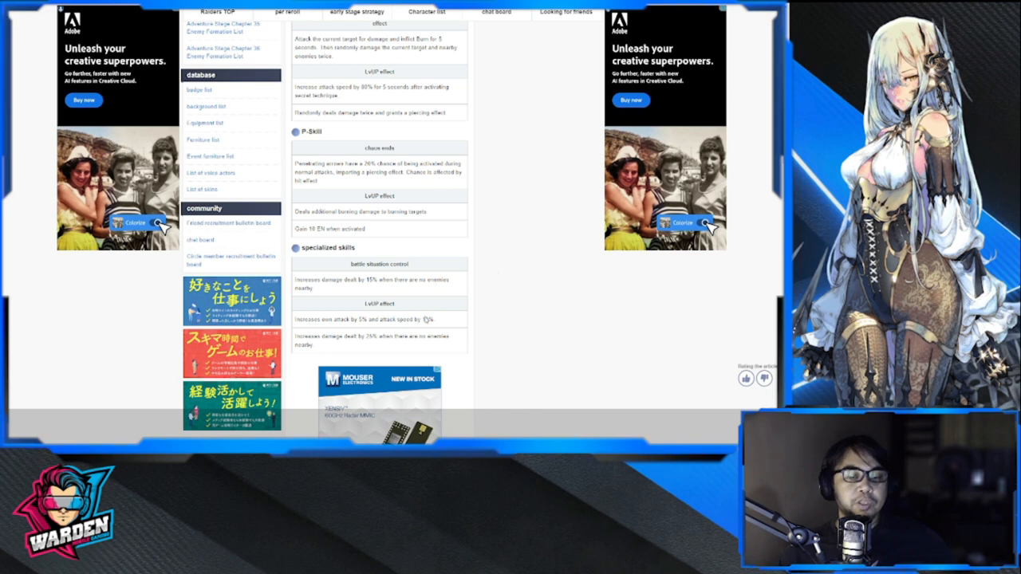
pyautogui.scroll(-3)
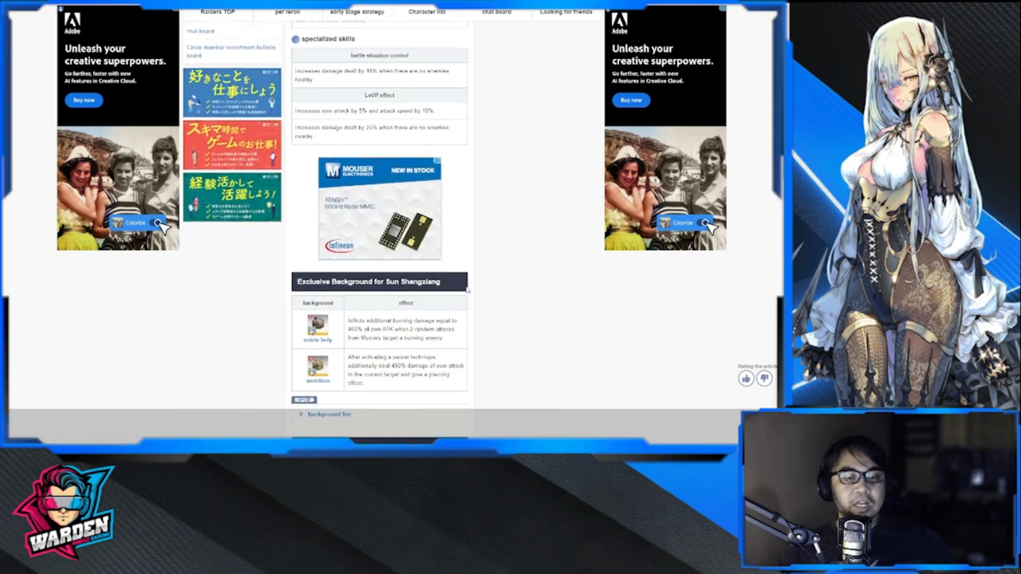
pyautogui.scroll(-3)
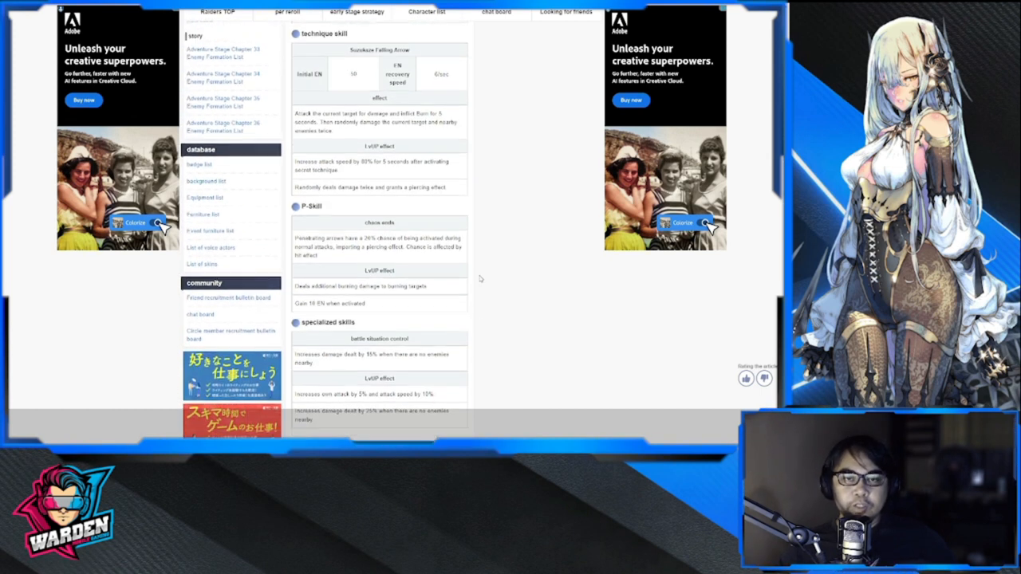
pyautogui.scroll(3)
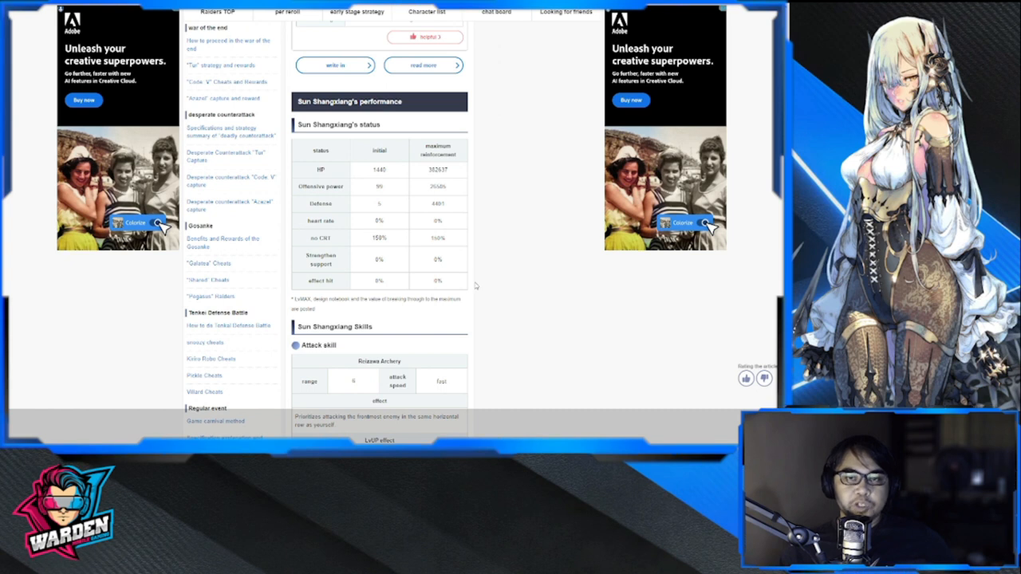
# Scroll past background, characteristics and introduction video to the Recommended formation table
pyautogui.scroll(3)
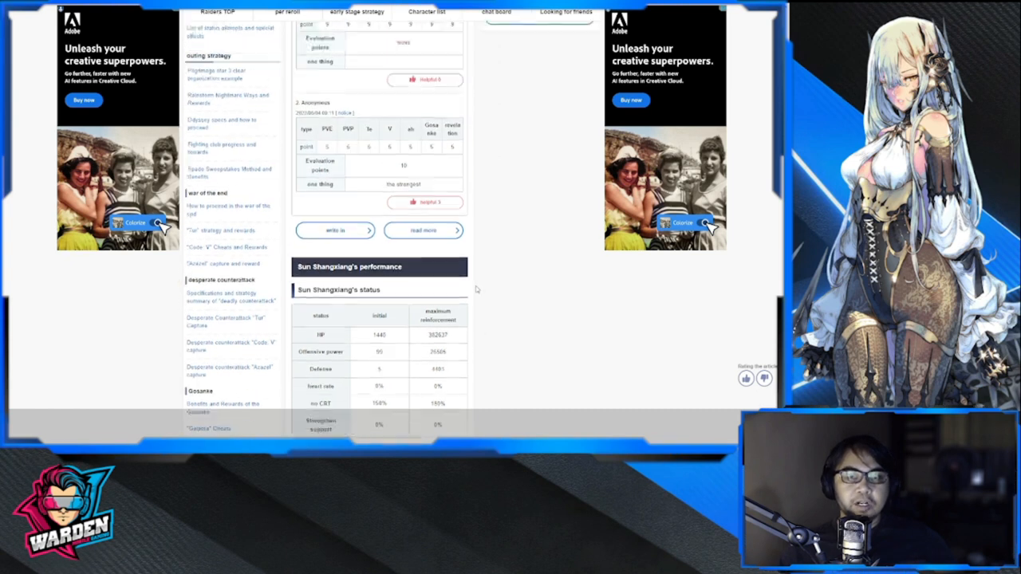
pyautogui.scroll(3)
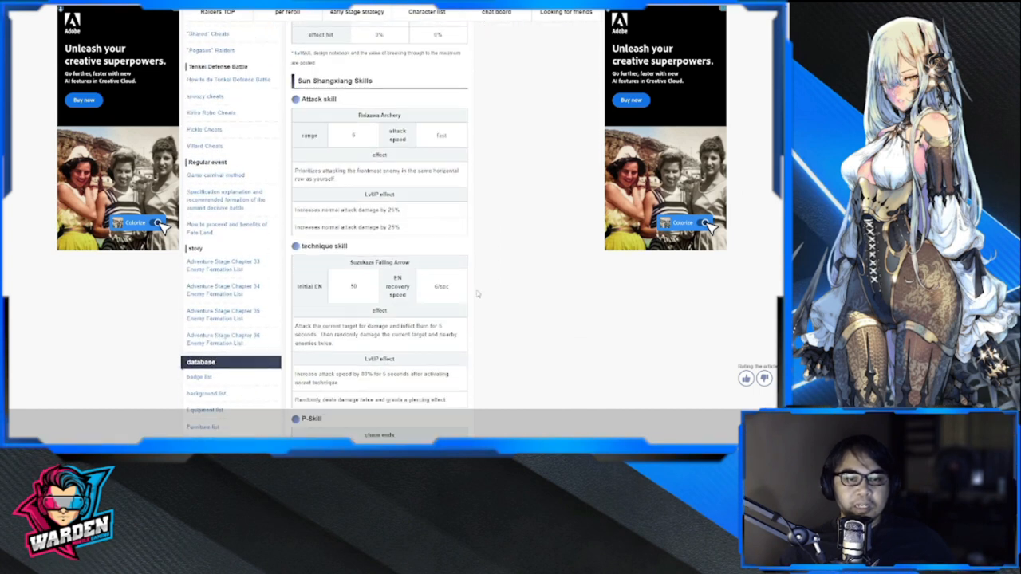
pyautogui.scroll(-3)
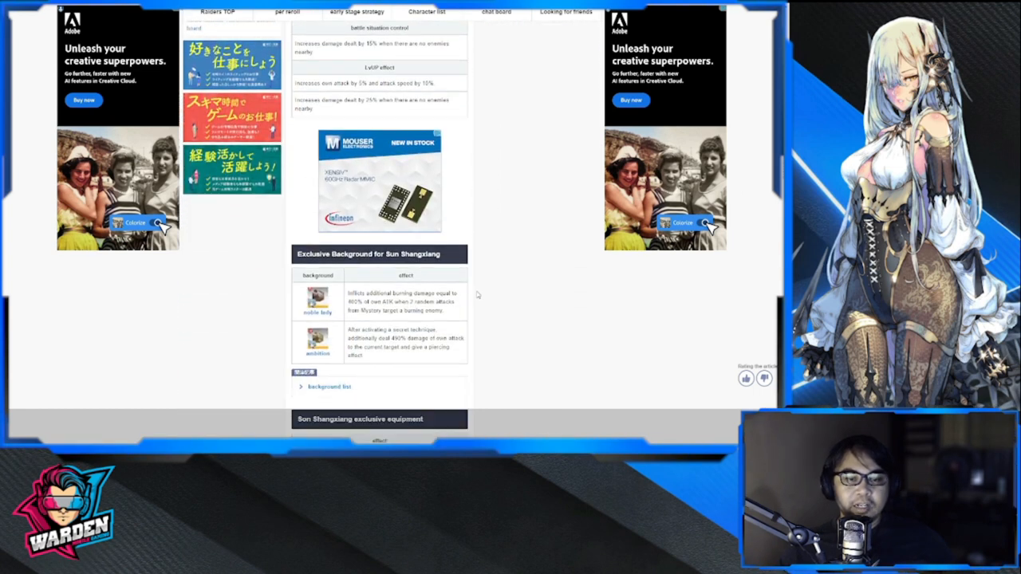
pyautogui.scroll(-3)
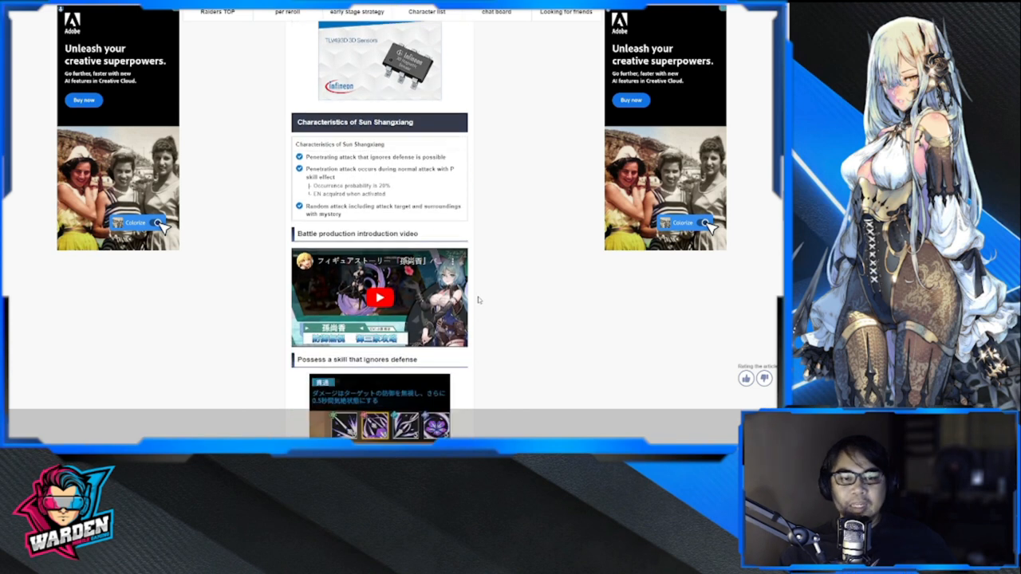
pyautogui.scroll(-3)
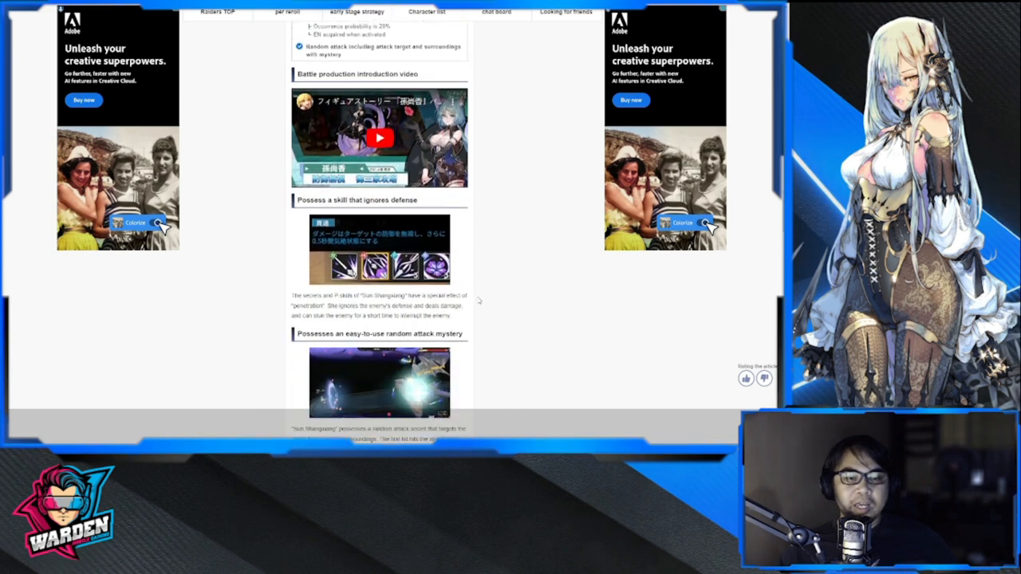
pyautogui.scroll(-3)
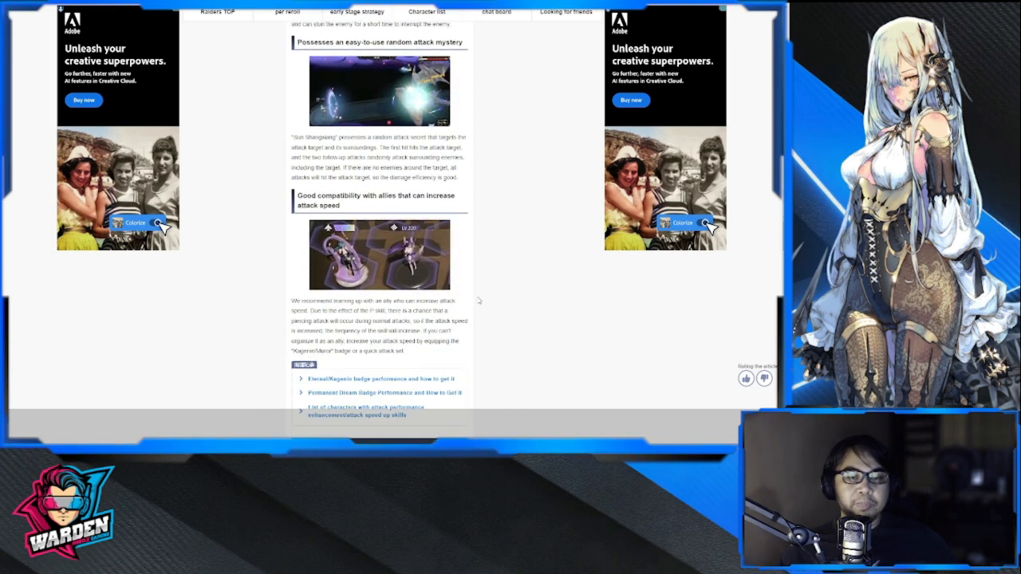
pyautogui.scroll(-3)
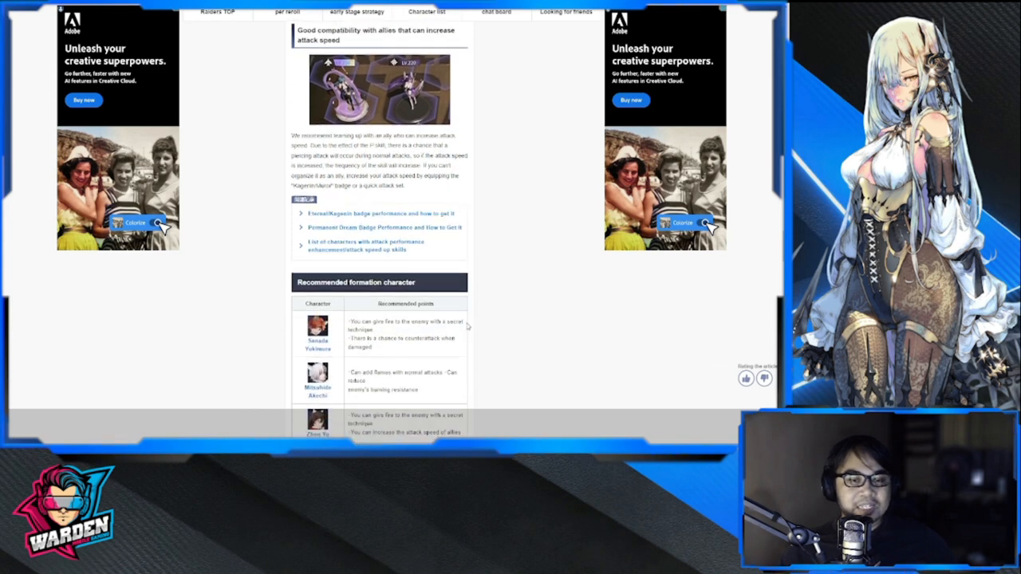
pyautogui.scroll(-3)
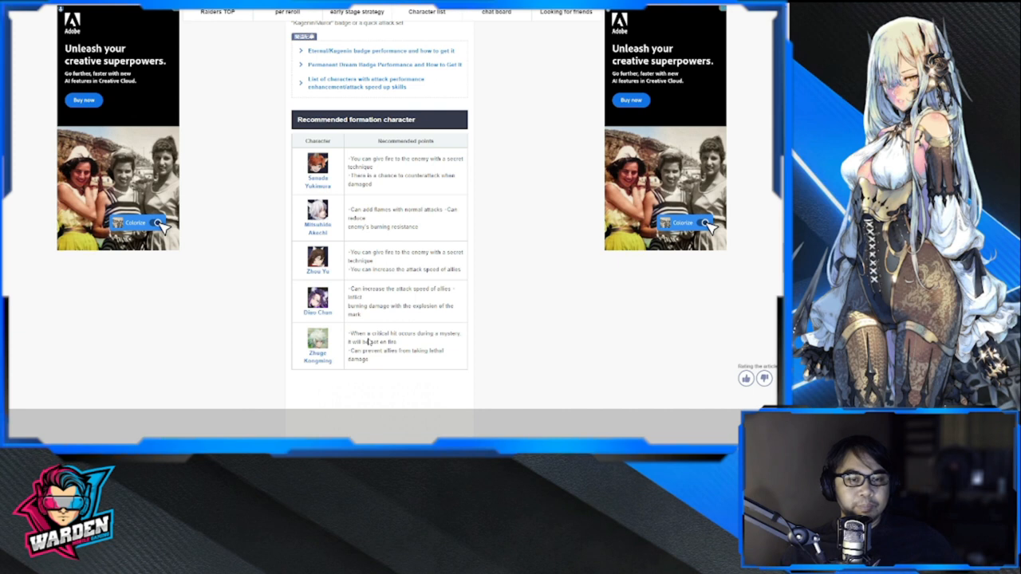
pyautogui.moveTo(421, 283)
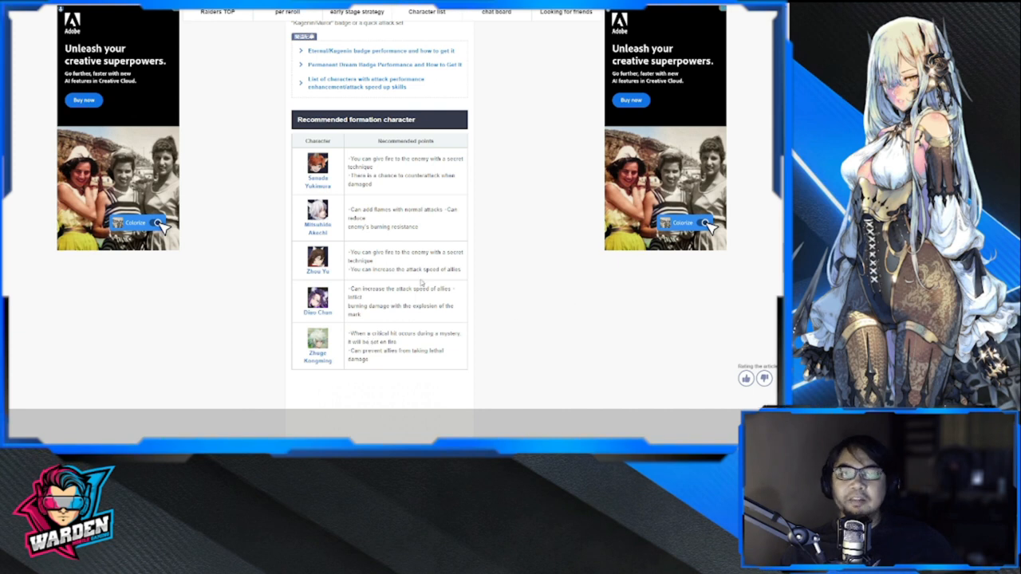
# Scroll through the Recommended equipment set and Recommended badge sections
pyautogui.scroll(-3)
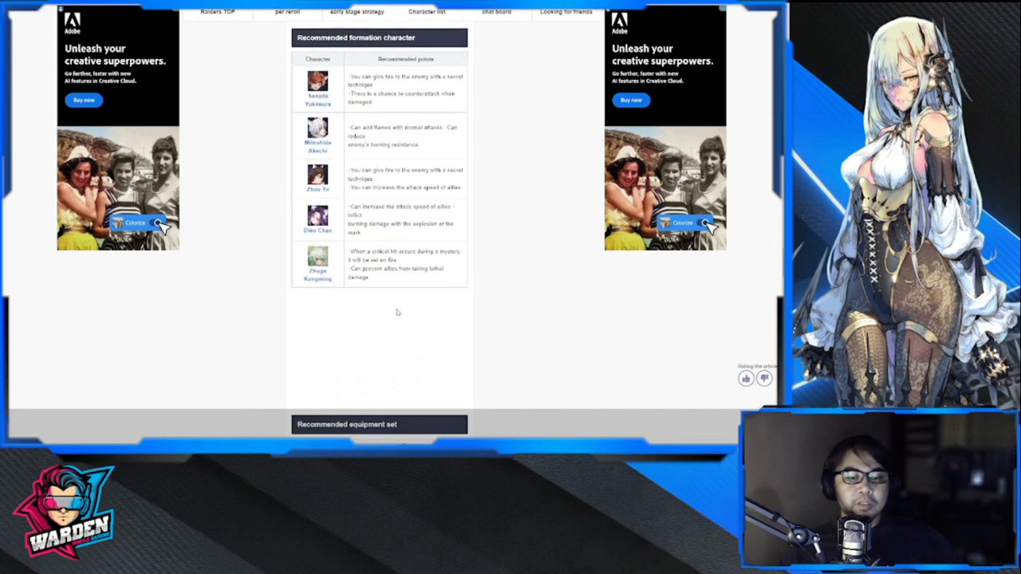
pyautogui.scroll(-3)
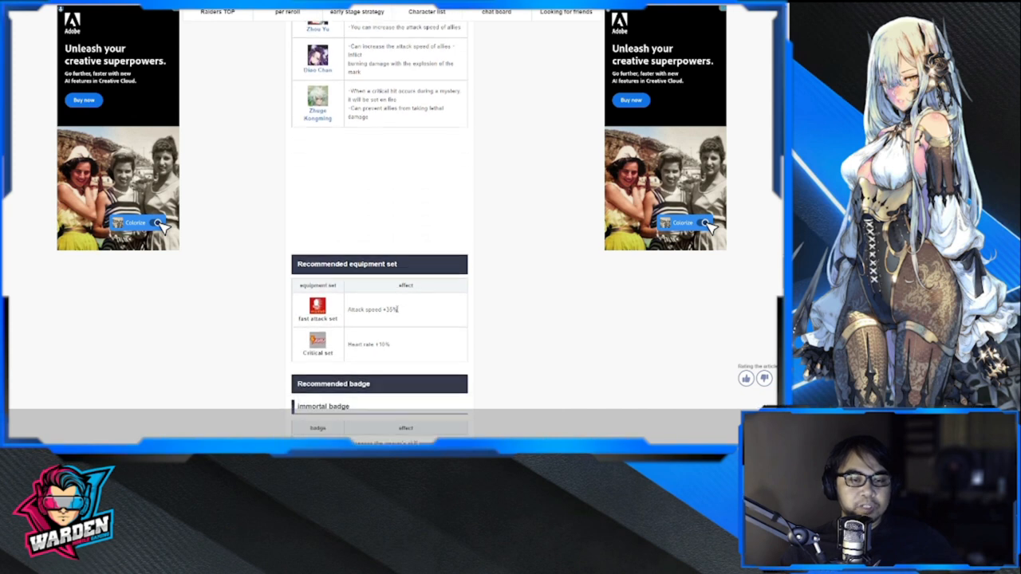
pyautogui.scroll(-3)
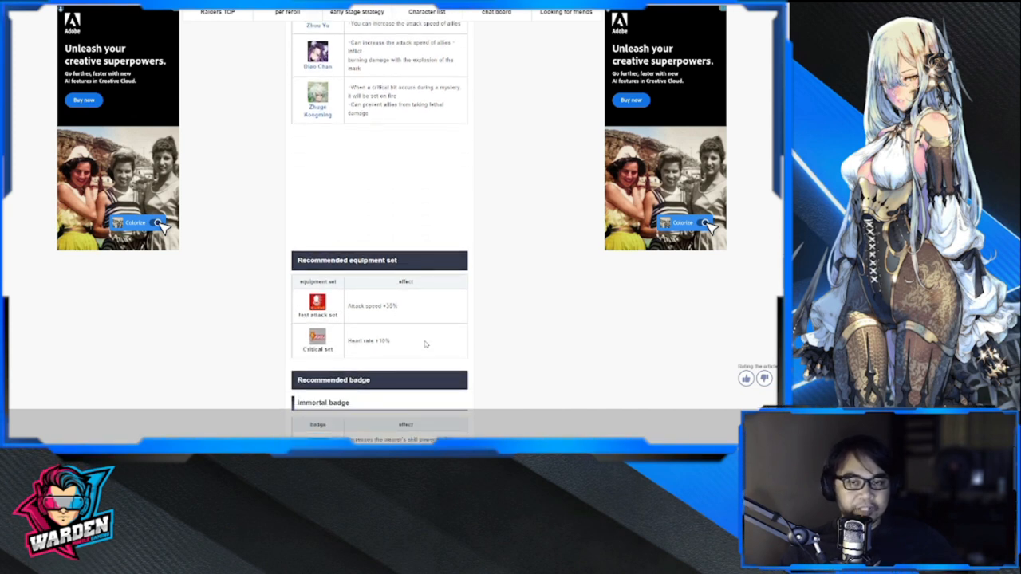
pyautogui.scroll(-3)
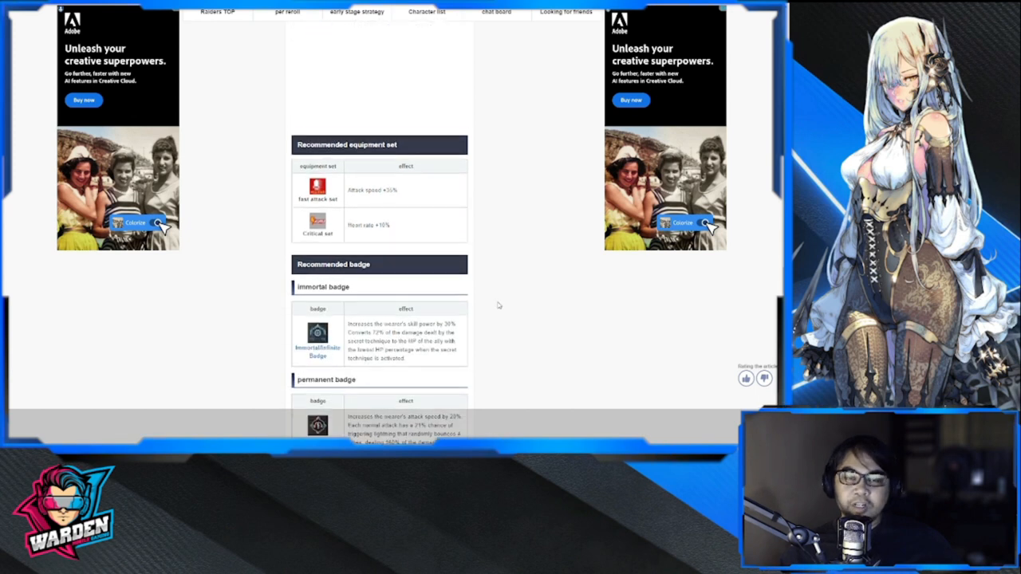
pyautogui.scroll(3)
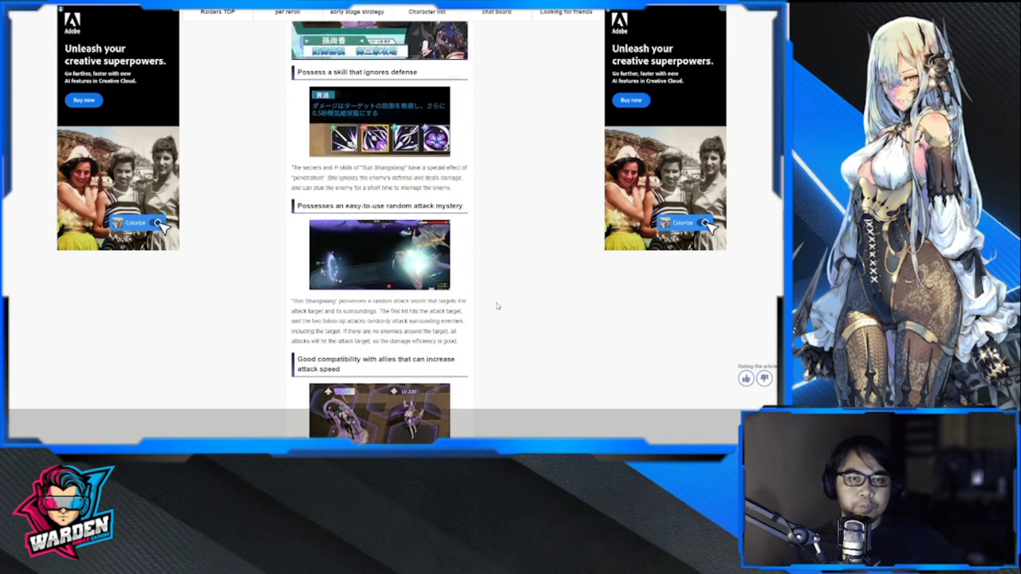
pyautogui.scroll(-3)
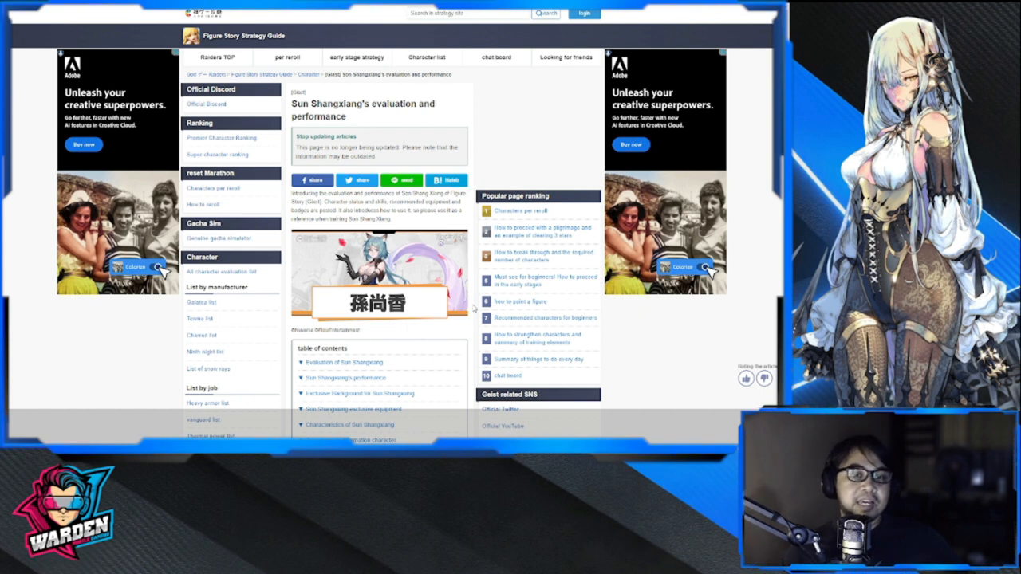
pyautogui.scroll(-3)
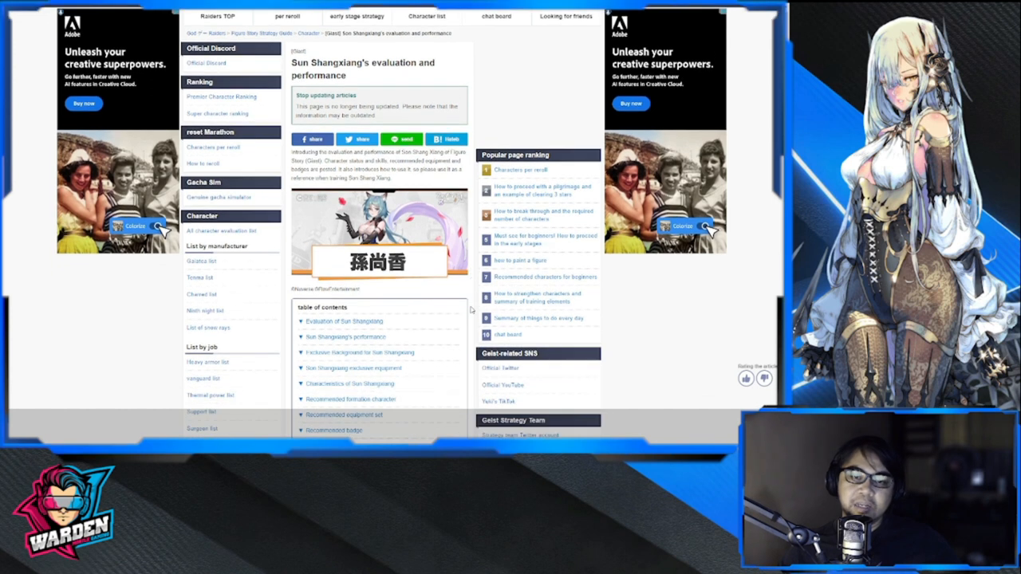
pyautogui.scroll(-3)
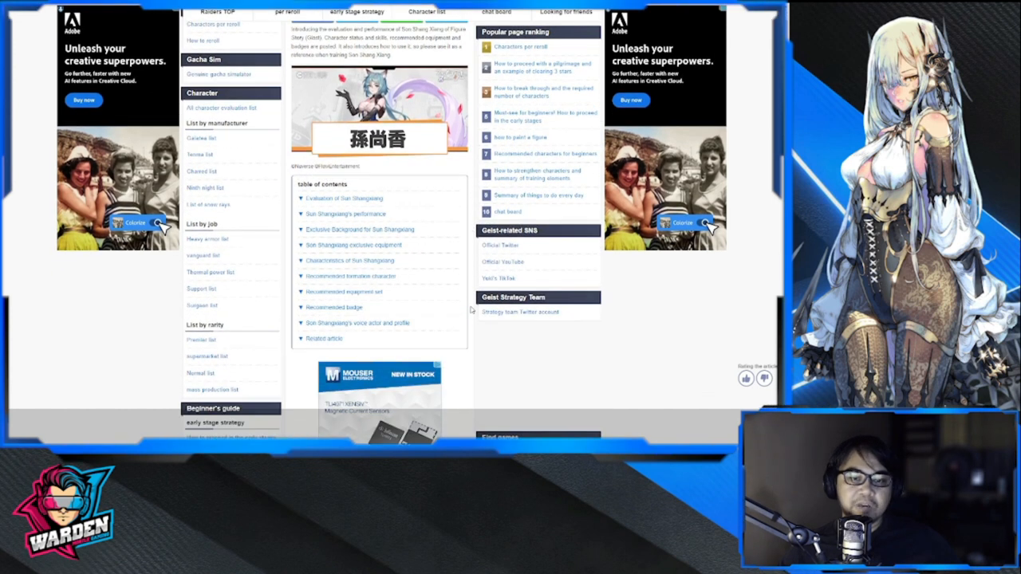
pyautogui.scroll(3)
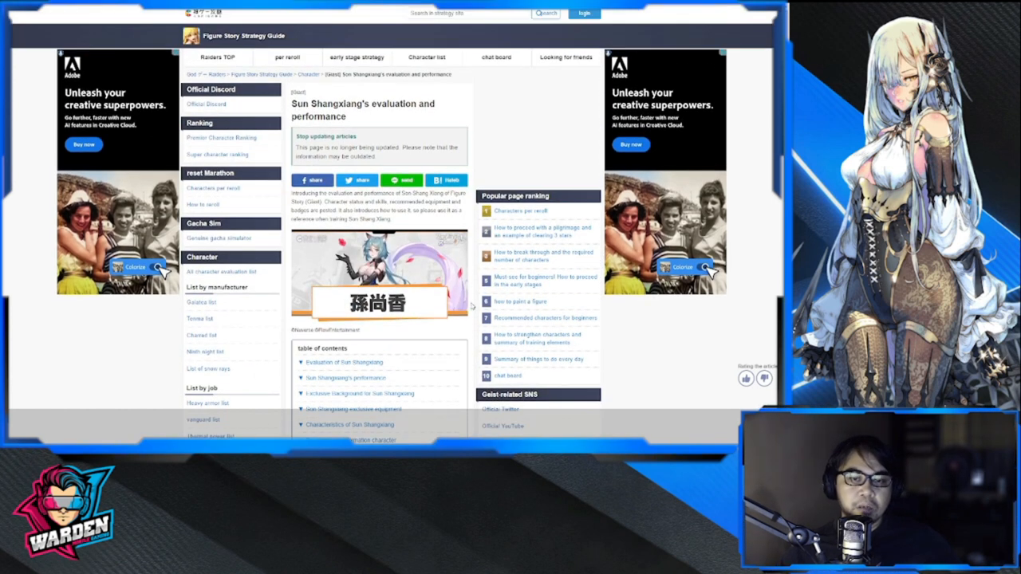